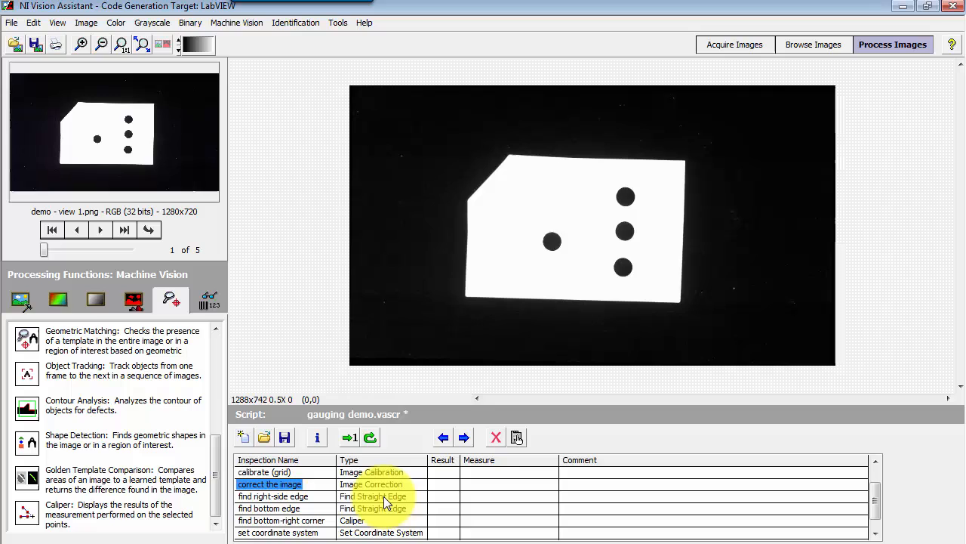
- Step through the right-side edge, bottom-right corner, coordinate system and find bevel results
click(275, 496)
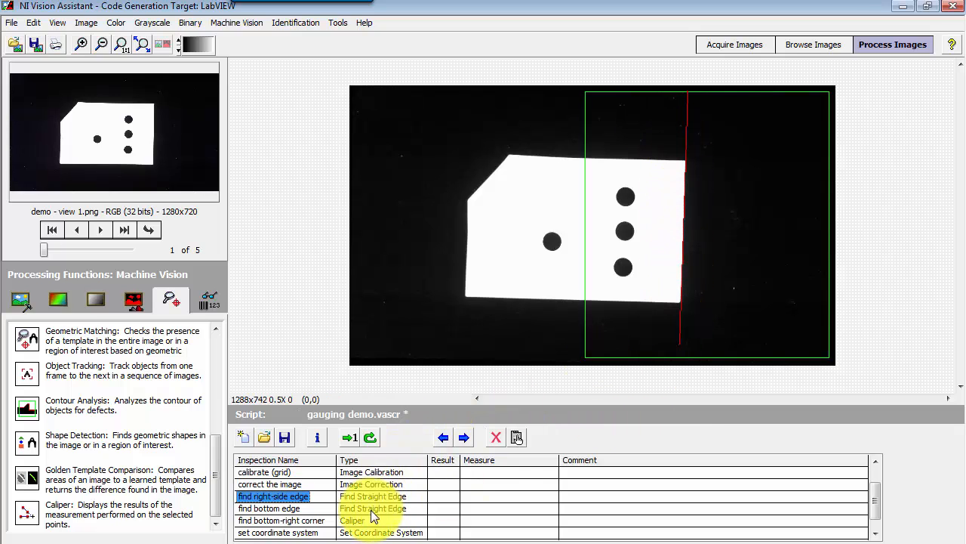
click(269, 508)
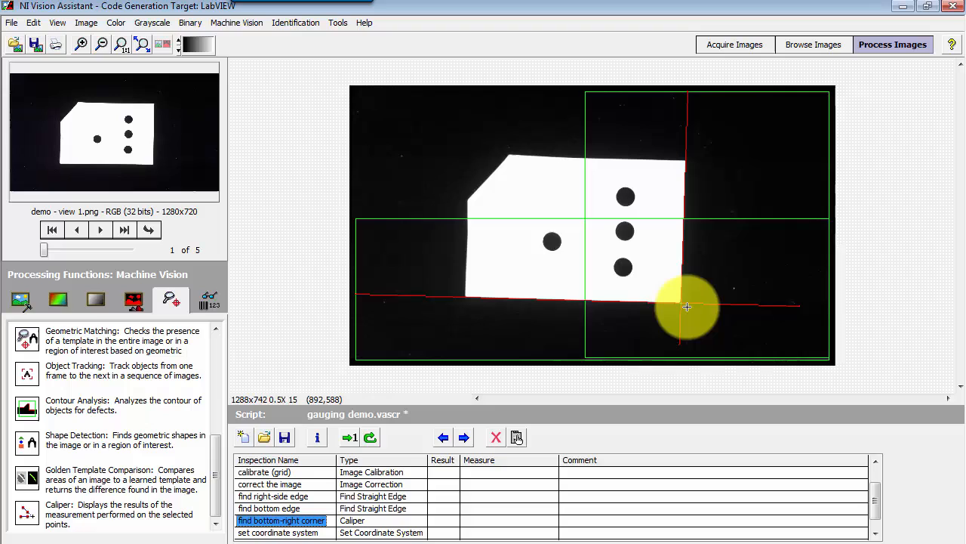
click(284, 533)
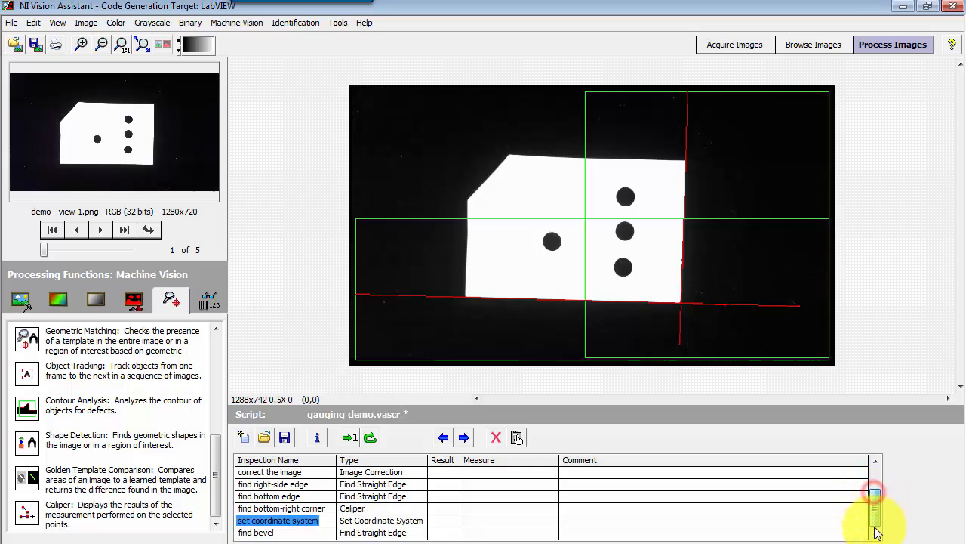
click(256, 533)
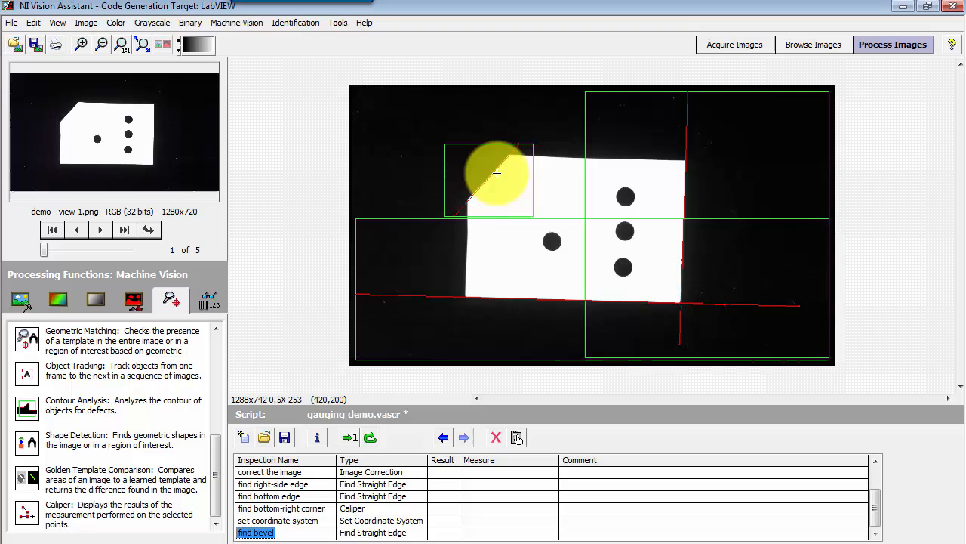
mouse_move(444, 270)
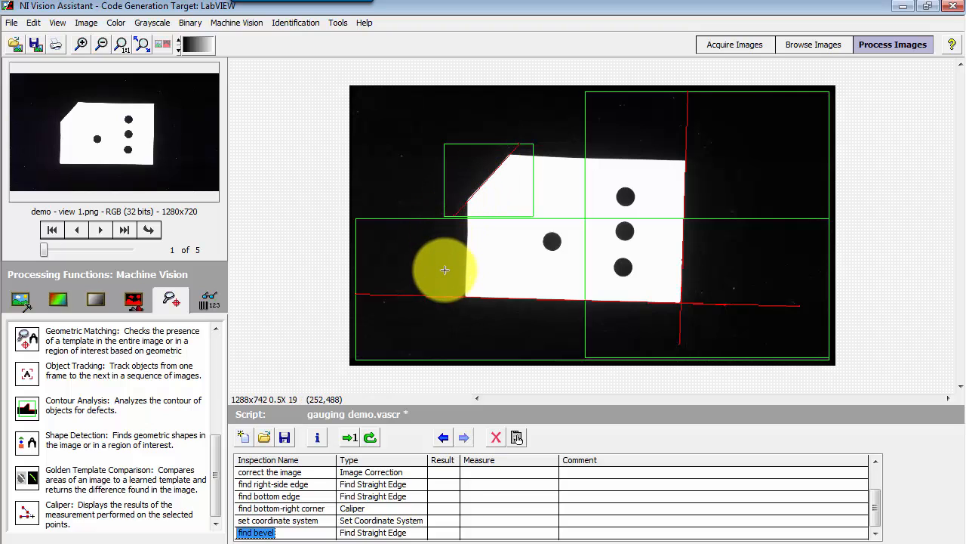
mouse_move(701, 302)
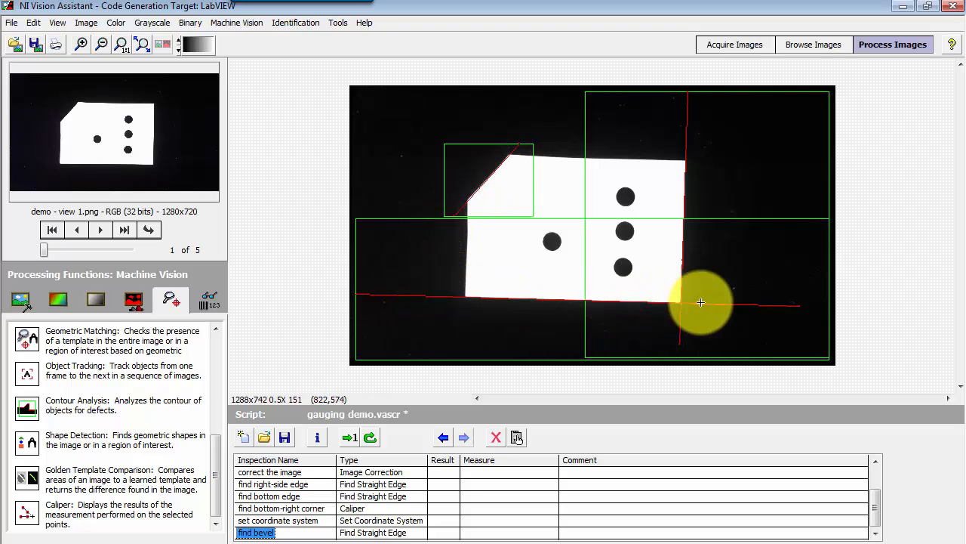
drag(700, 303, 474, 199)
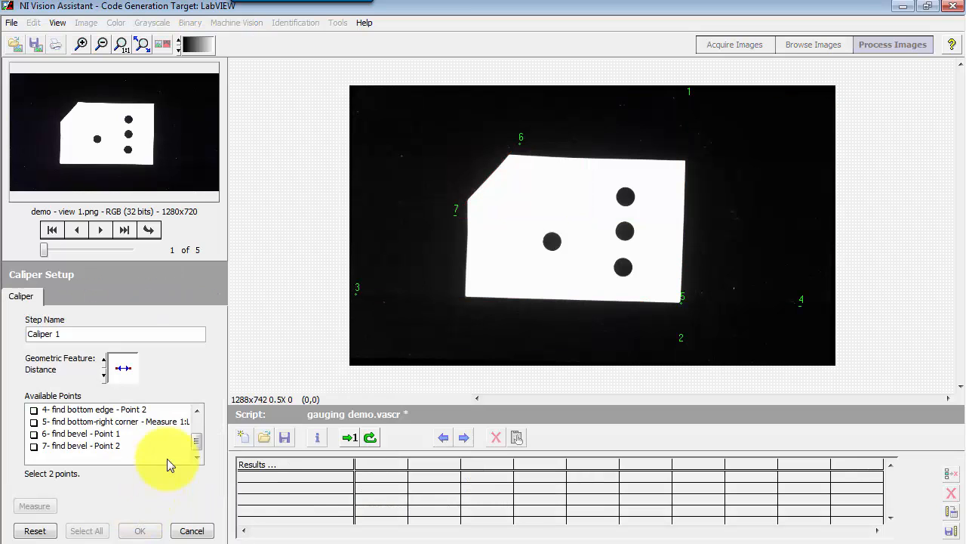
- Set the Caliper geometric feature to Angle Defined by 4 Points
click(104, 368)
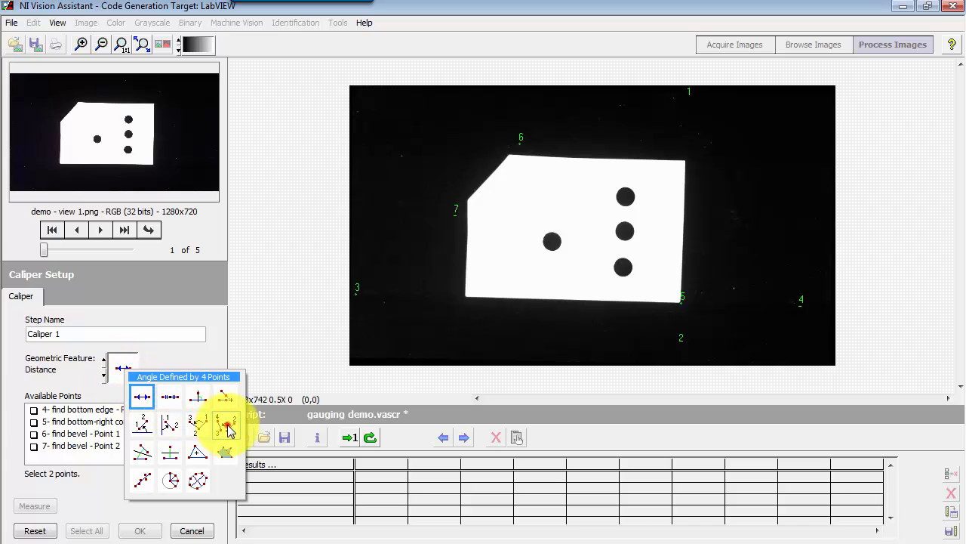
click(225, 425)
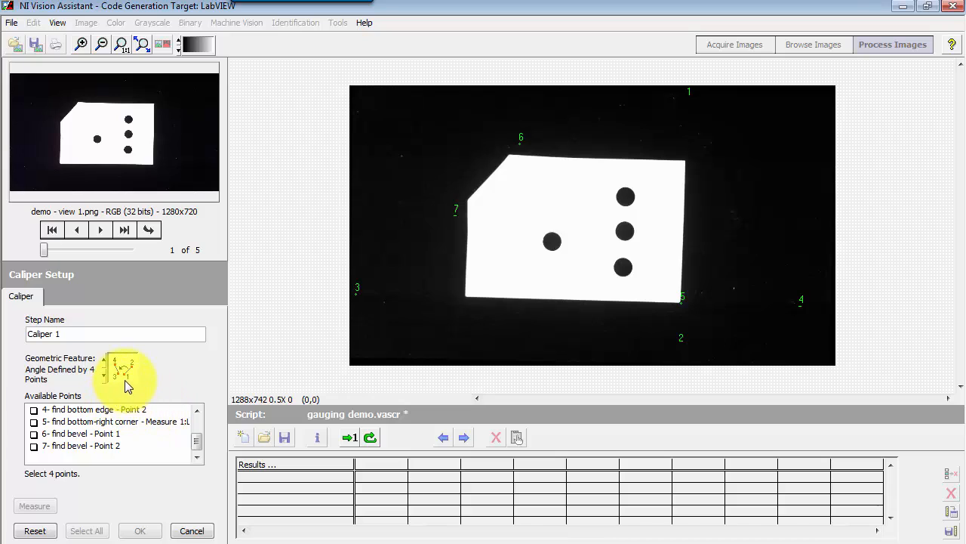
mouse_move(134, 375)
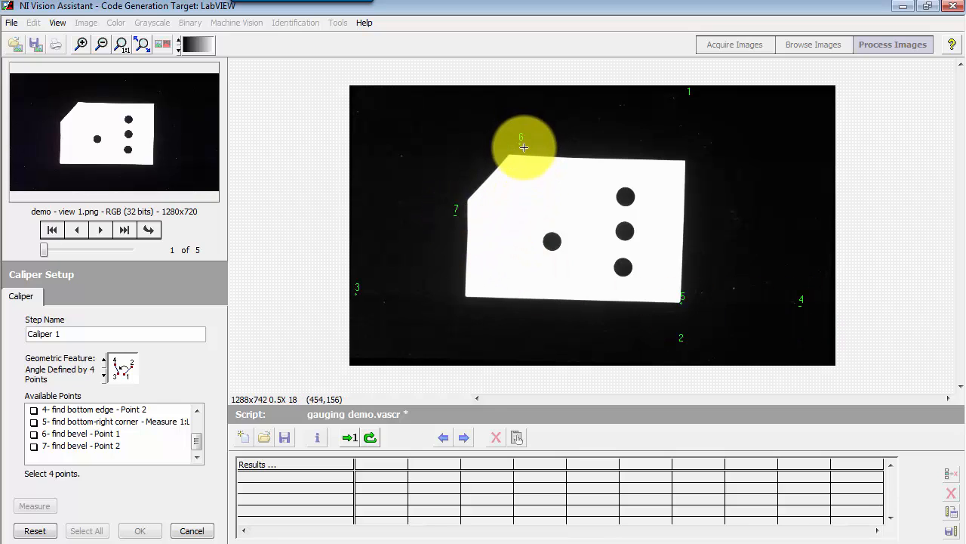
mouse_move(180, 456)
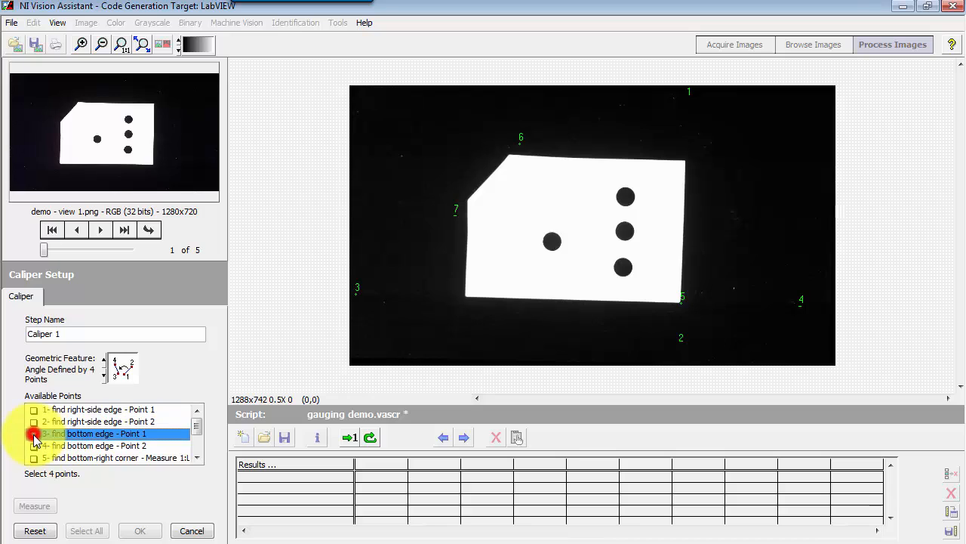
- Check find bottom edge Point 1 and find bevel Points 2 and 1 as angle points
click(34, 433)
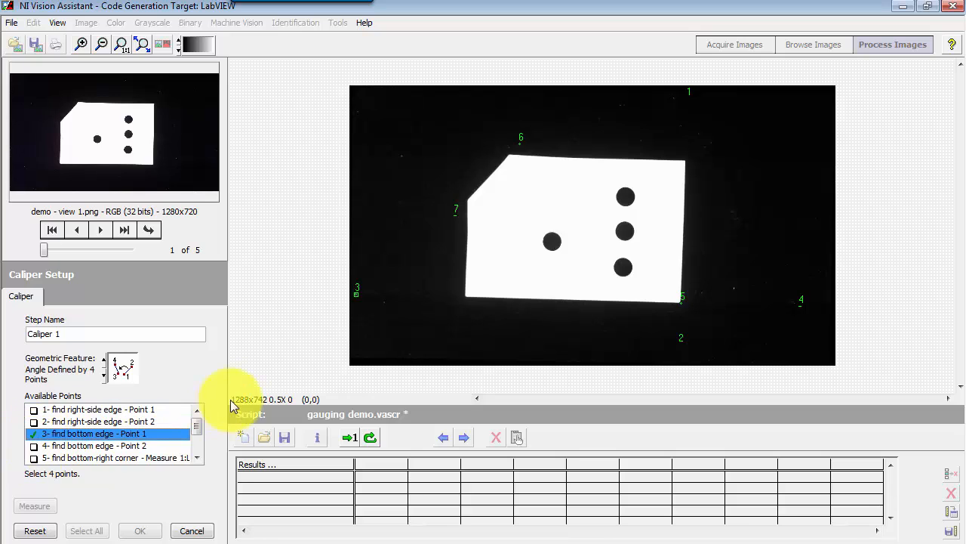
mouse_move(128, 385)
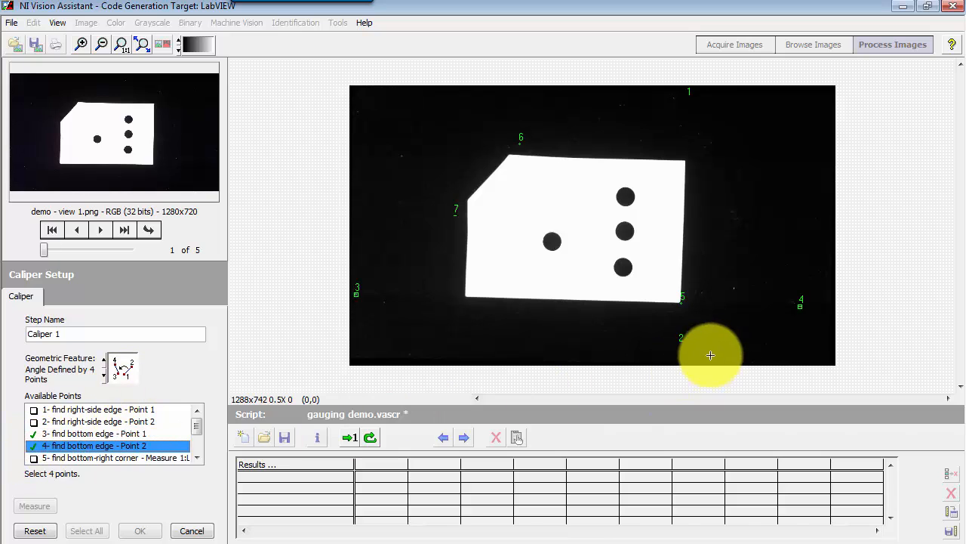
mouse_move(312, 453)
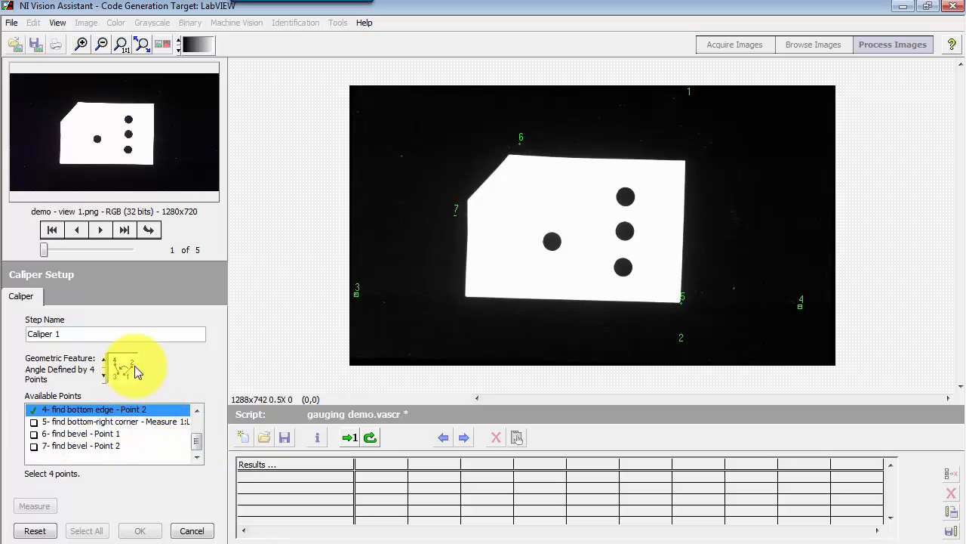
mouse_move(121, 381)
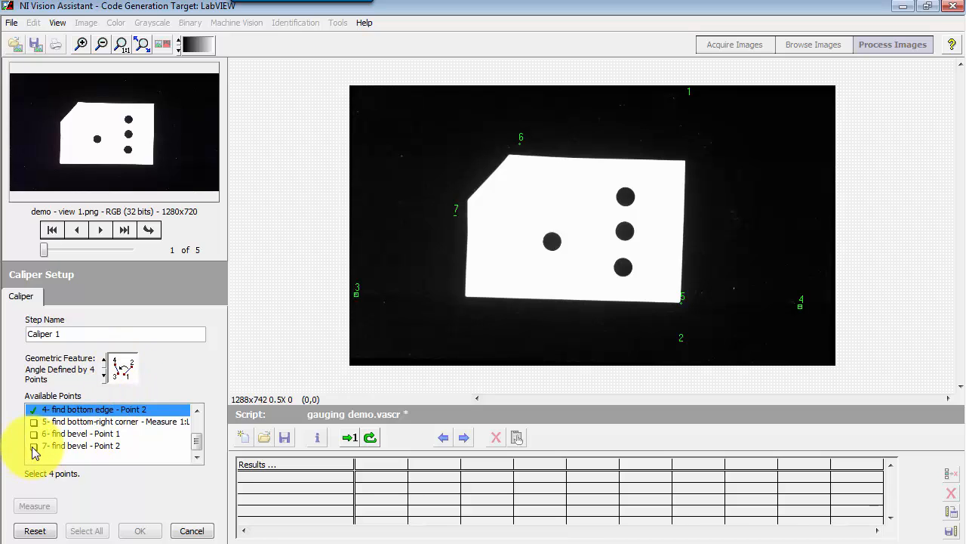
click(93, 446)
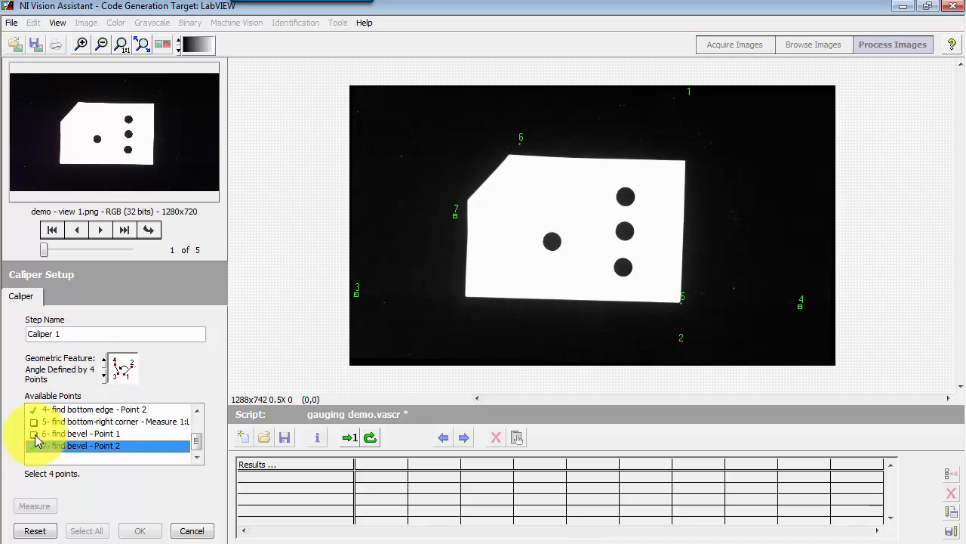
click(93, 434)
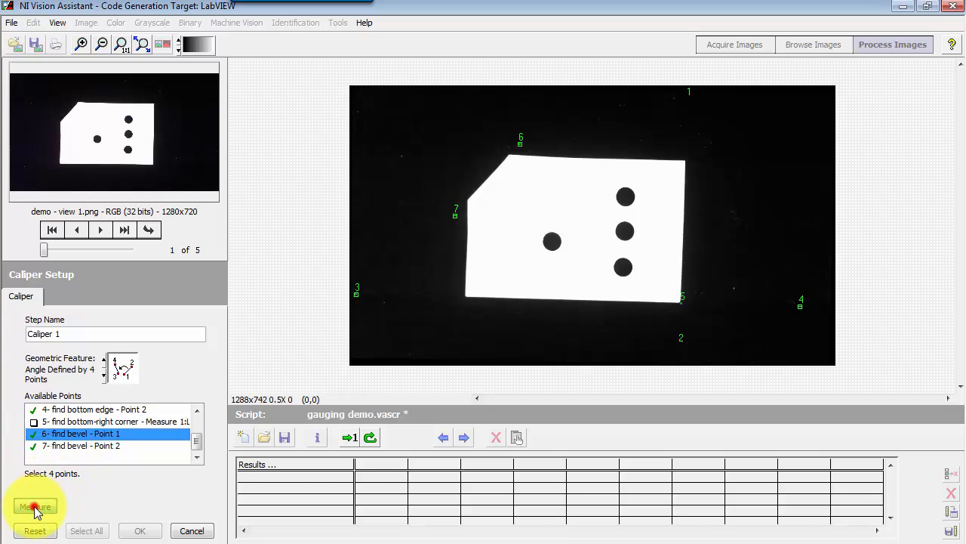
- Measure the 49.55° bevel angle and add it as step 'measure bevel angle'
click(35, 506)
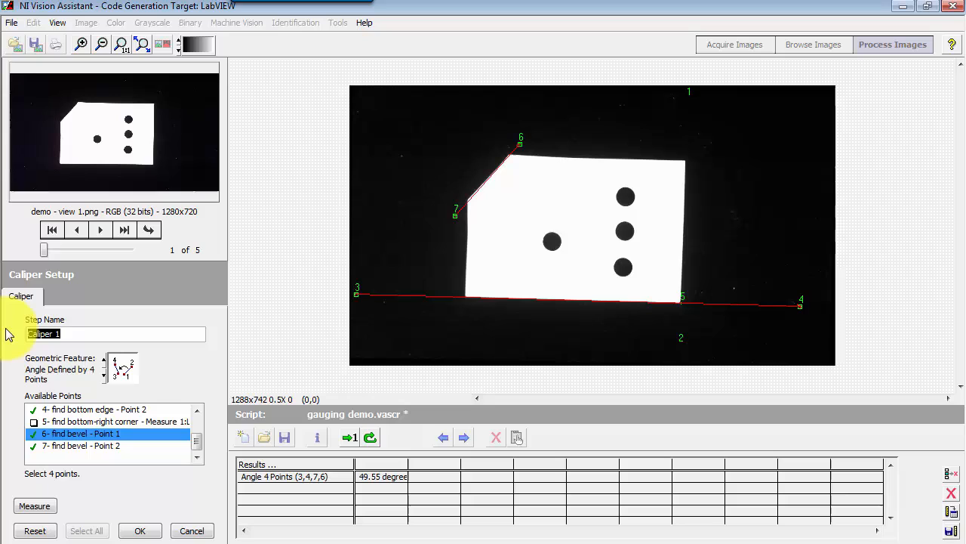
text(measure bevl)
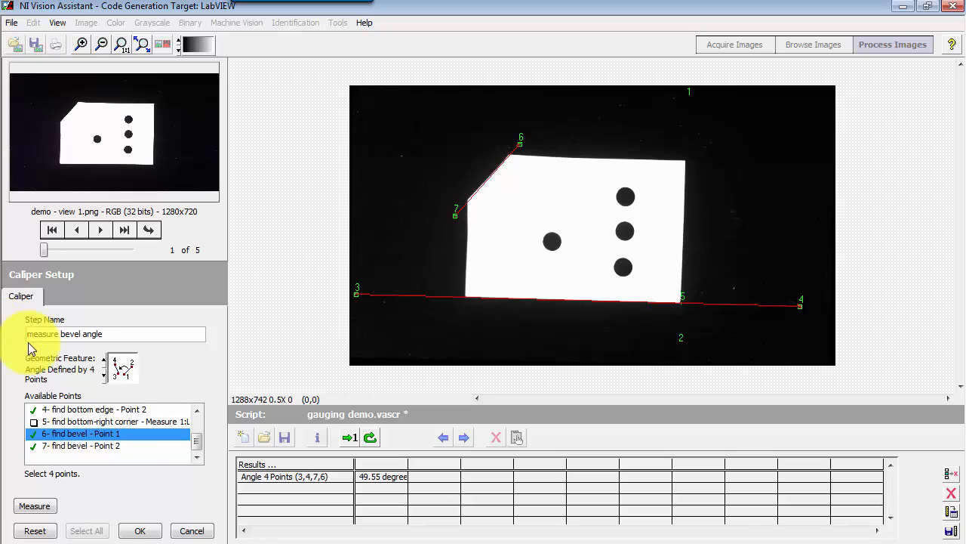
click(140, 529)
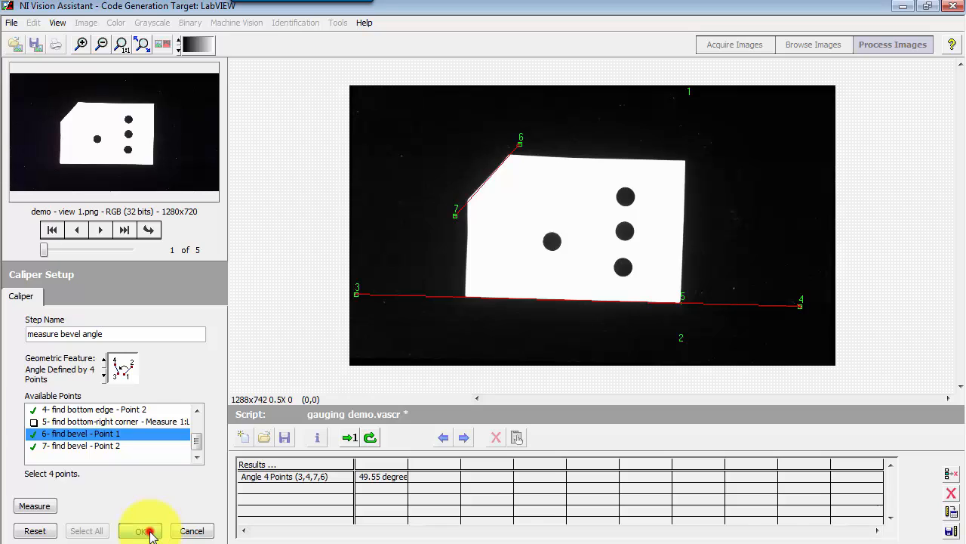
click(142, 530)
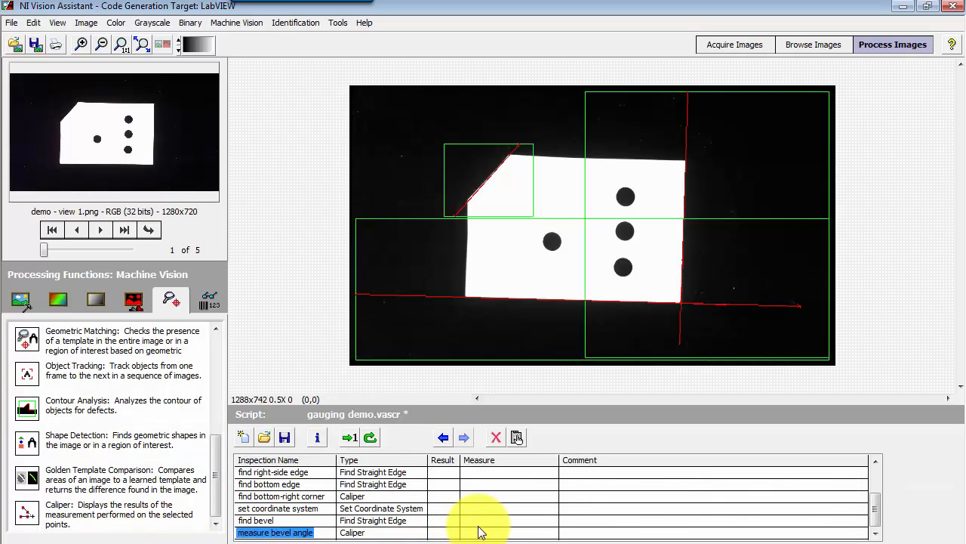
mouse_move(502, 525)
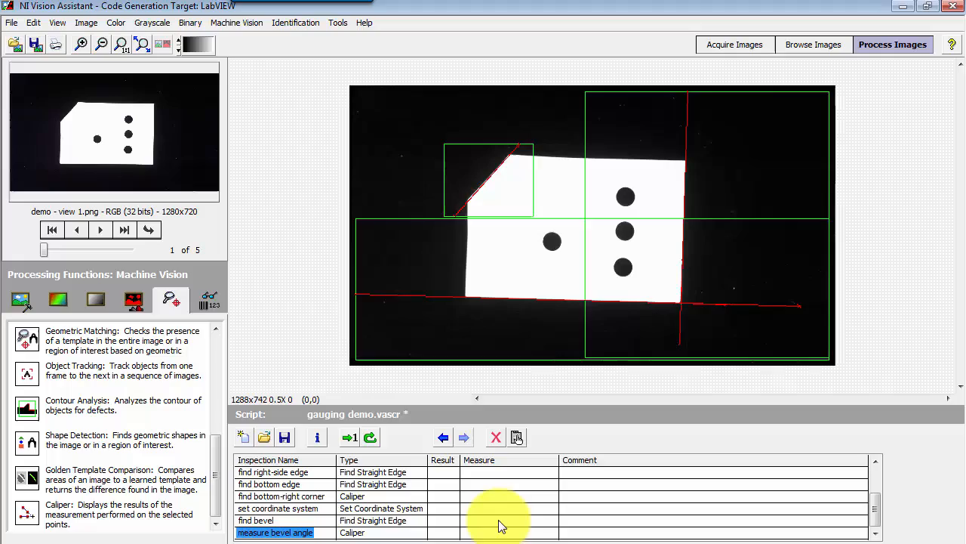